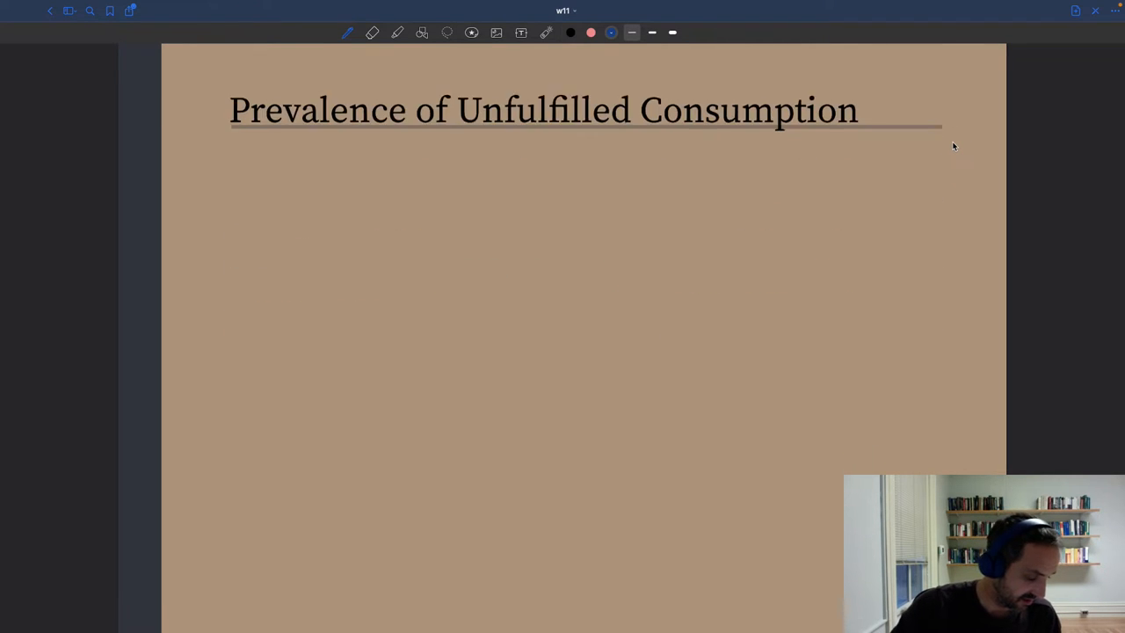
Scroll past the title page to the butler and household staff photos
{"action": "scroll", "scroll_direction": "down", "scroll_amount": 3}
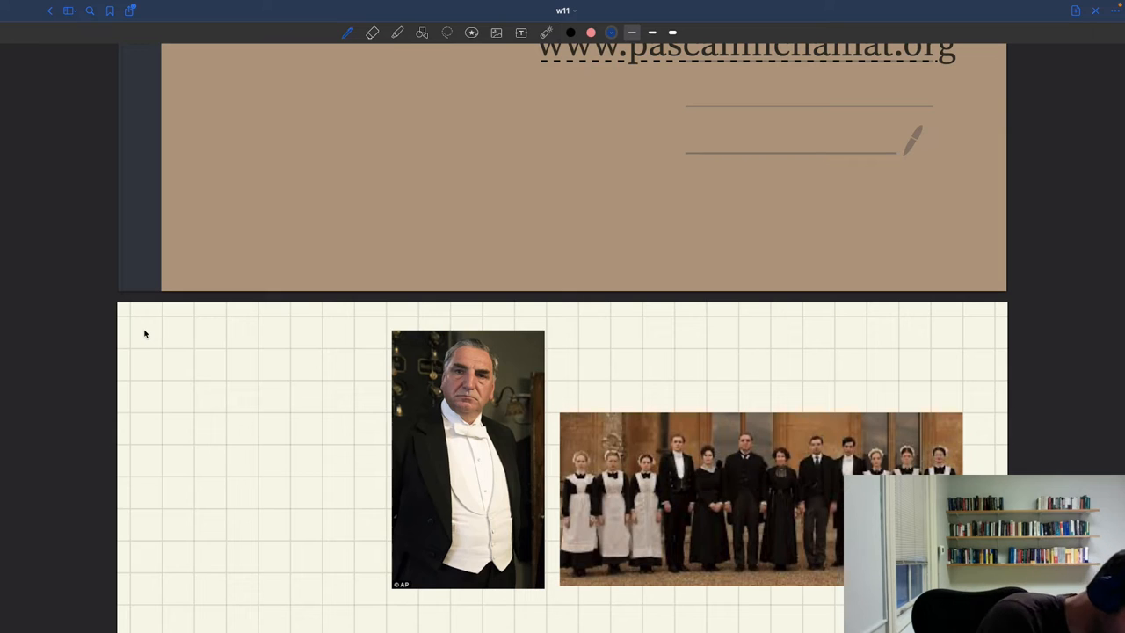
Handwrite '- Help wanted ads' left of the staff photos and underline it
{"action": "left_click_drag", "start_coordinate": [140, 347], "coordinate": [175, 334]}
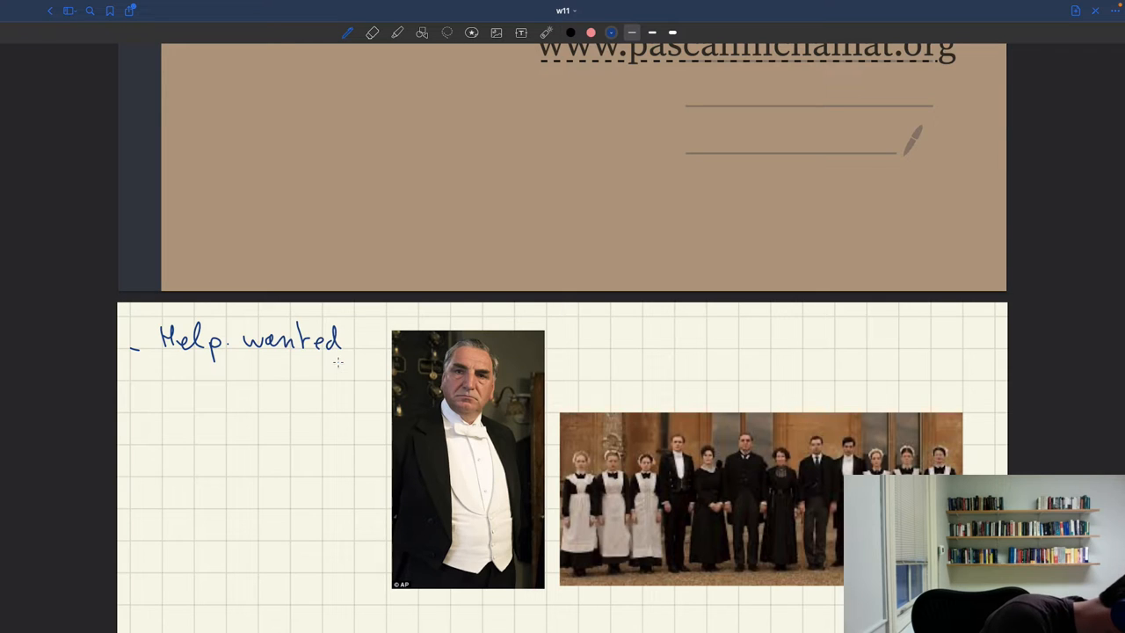
{"action": "type", "text": "ads"}
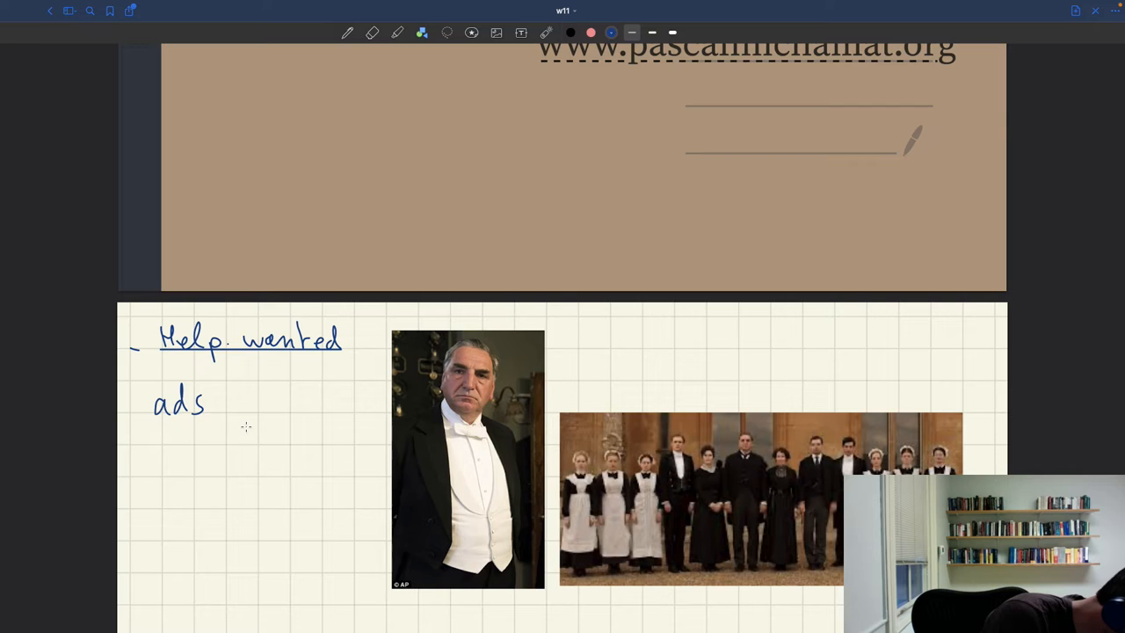
{"action": "left_click_drag", "start_coordinate": [152, 427], "coordinate": [222, 427]}
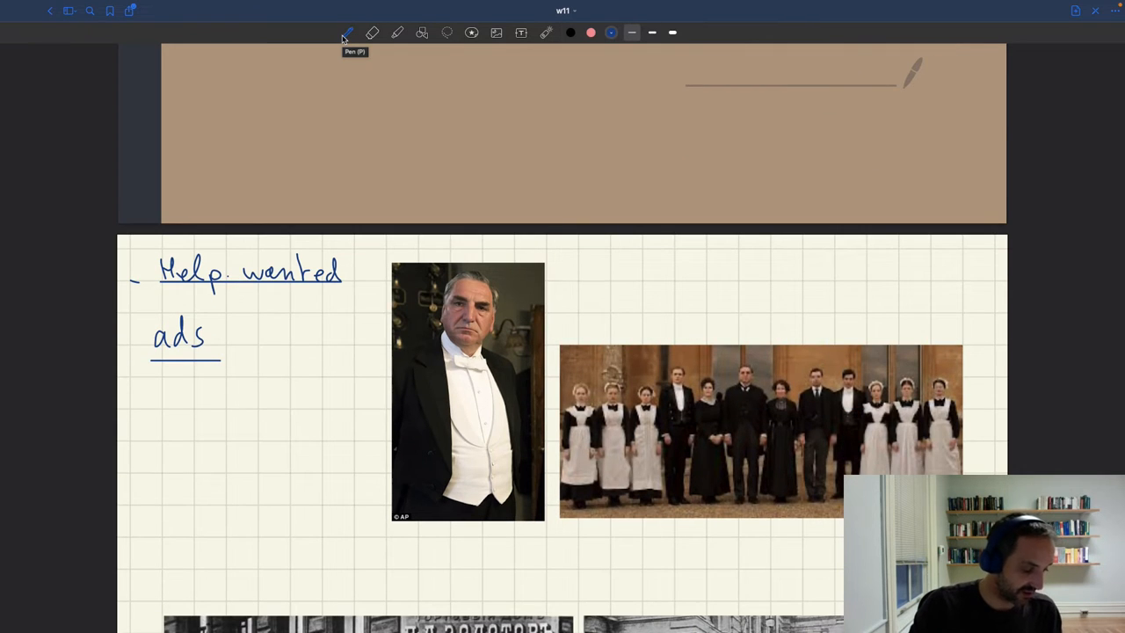
Handwrite 'Queues of customers trying to by bread:' above the street photos and underline it
{"action": "scroll", "scroll_direction": "down", "scroll_amount": 3}
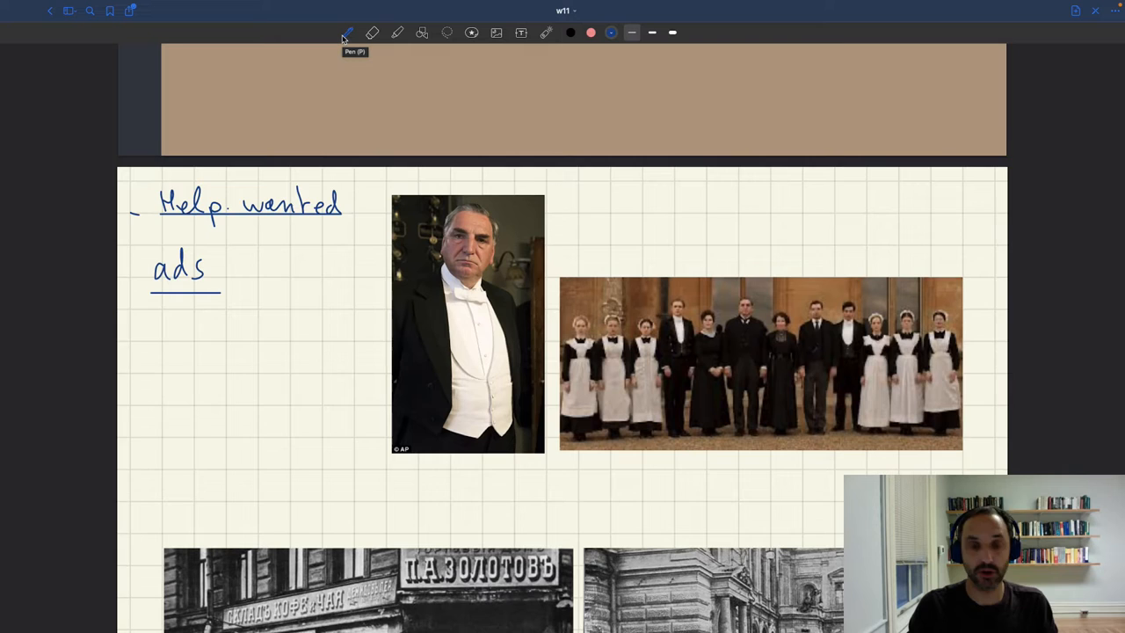
{"action": "scroll", "scroll_direction": "down", "scroll_amount": 3}
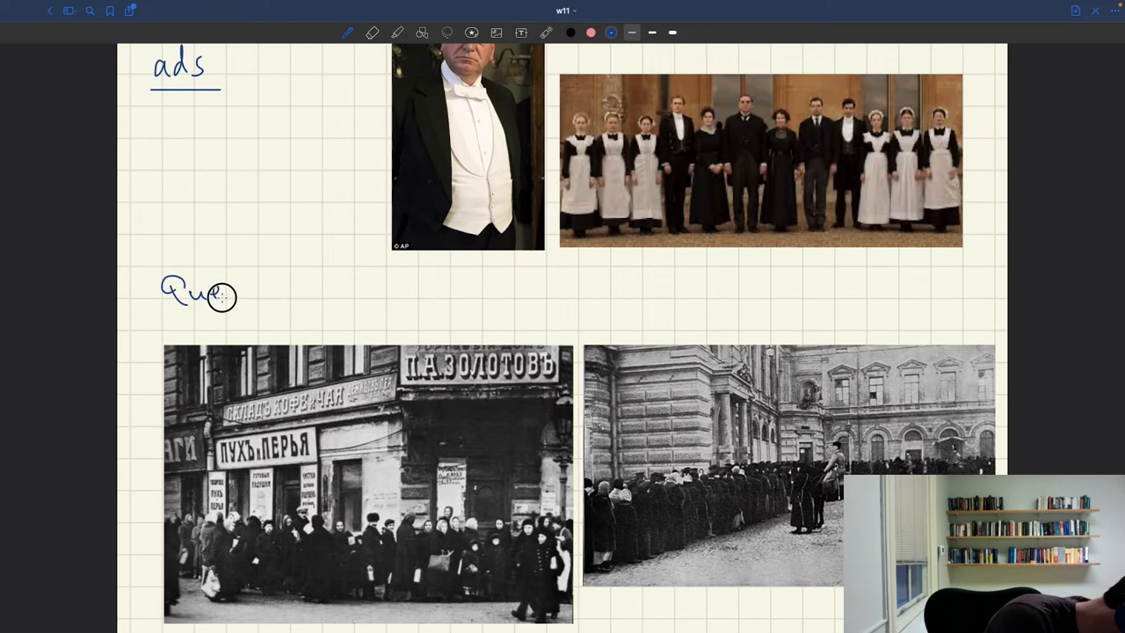
{"action": "left_click_drag", "start_coordinate": [220, 295], "coordinate": [343, 294]}
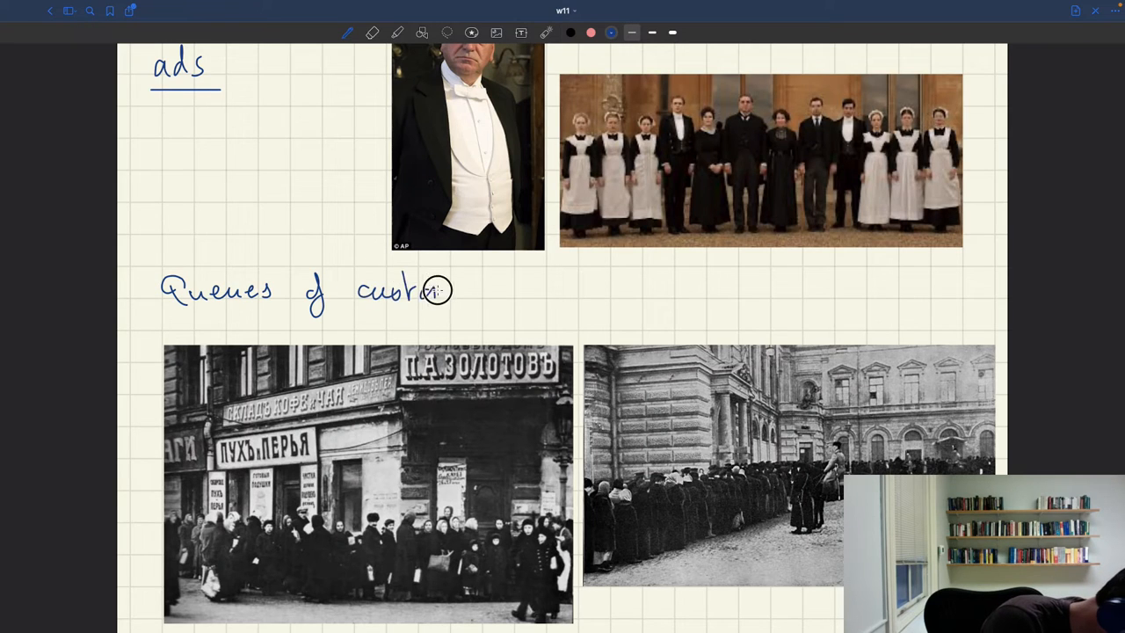
{"action": "left_click_drag", "start_coordinate": [431, 290], "coordinate": [497, 295]}
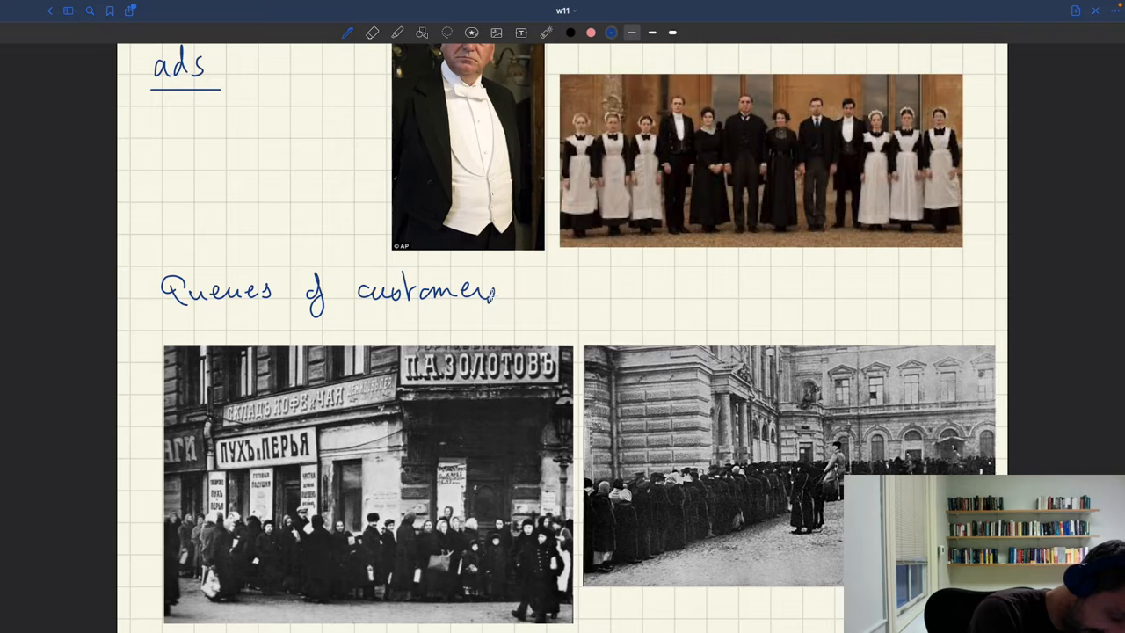
{"action": "type", "text": "to"}
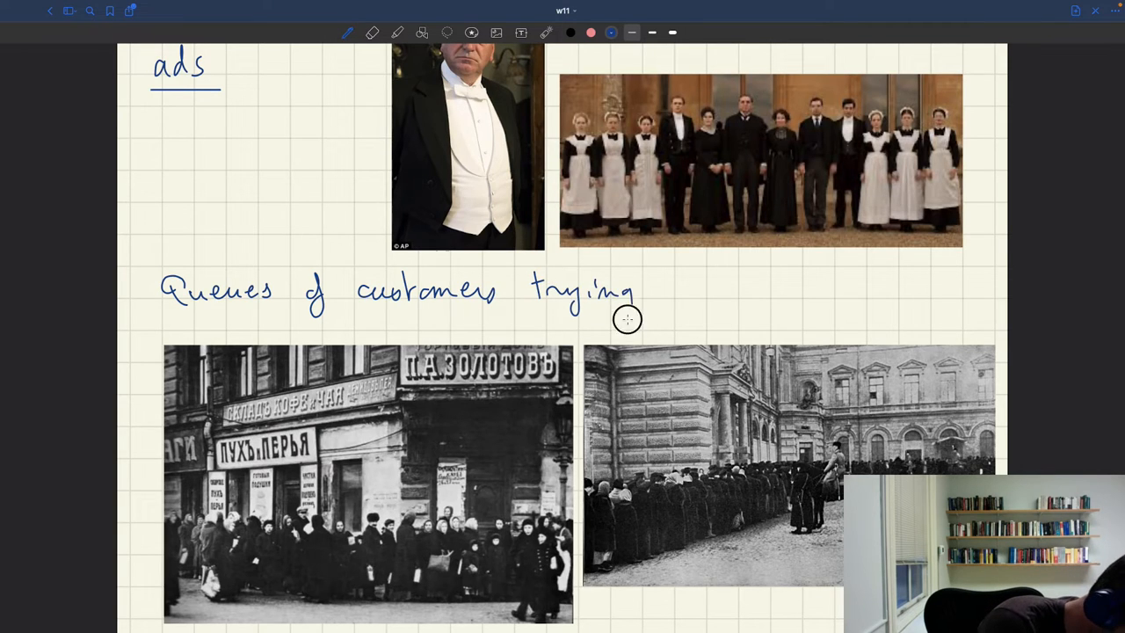
{"action": "type", "text": "to"}
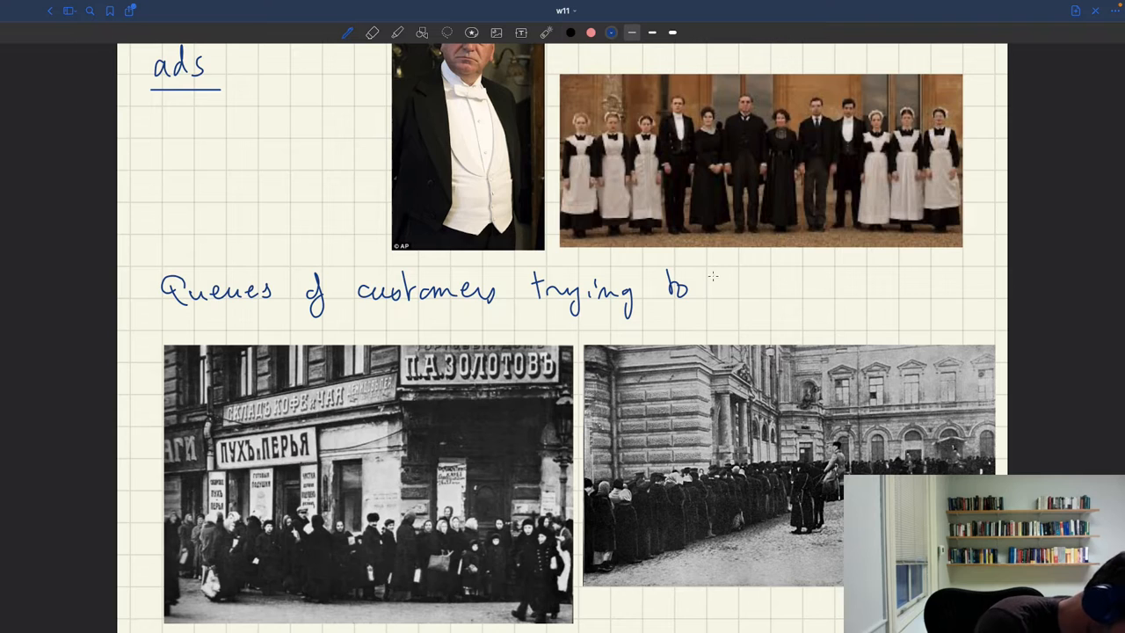
{"action": "type", "text": "by bread :"}
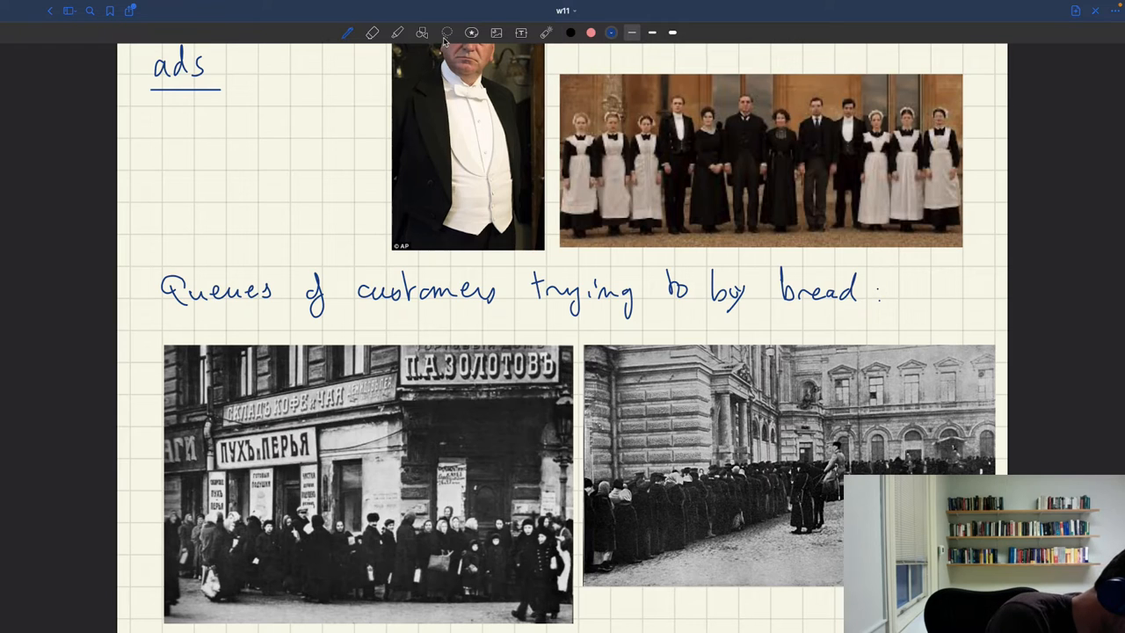
{"action": "left_click_drag", "start_coordinate": [167, 315], "coordinate": [835, 305]}
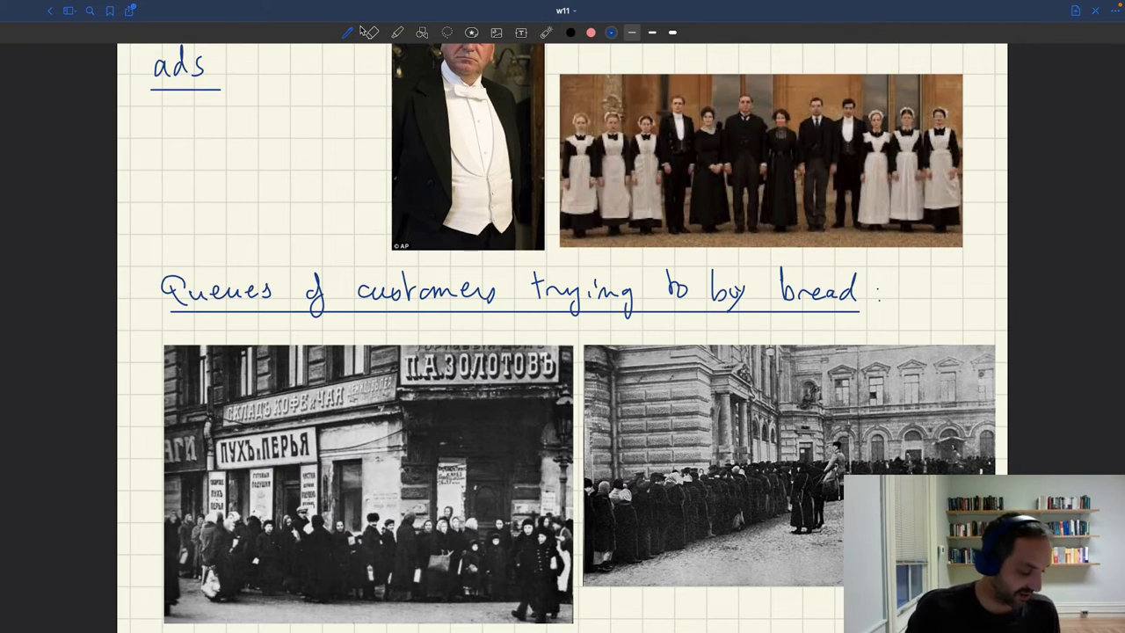
Scroll down to the two San Francisco street-queue photos
{"action": "scroll", "scroll_direction": "down", "scroll_amount": 3}
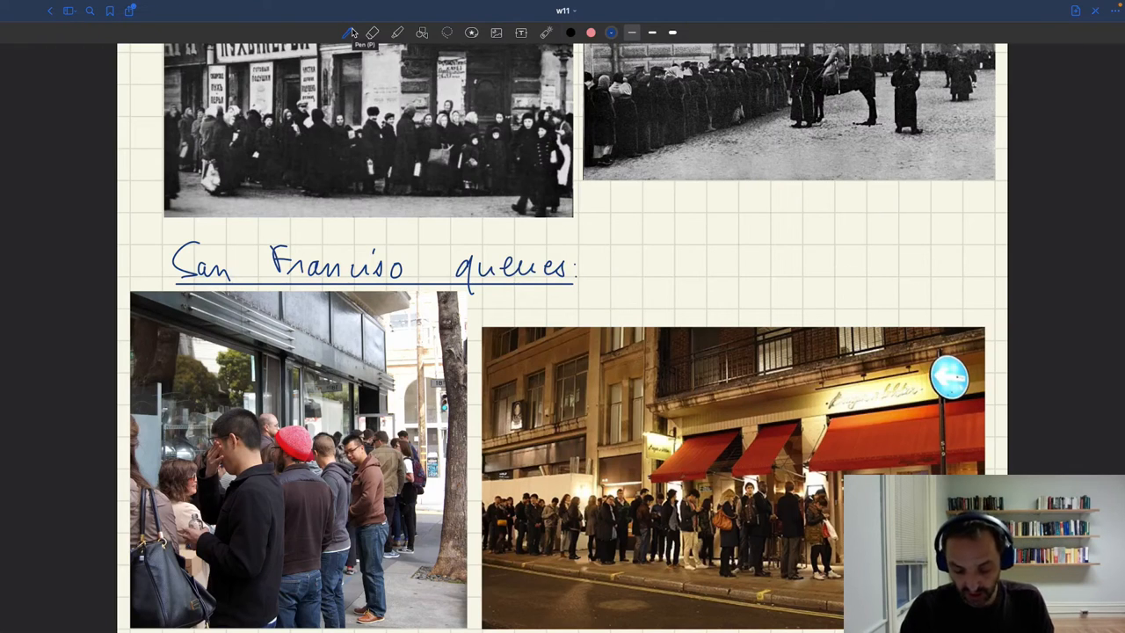
Scroll down to the page of three sold-out wetsuit listings
{"action": "scroll", "scroll_direction": "down", "scroll_amount": 3}
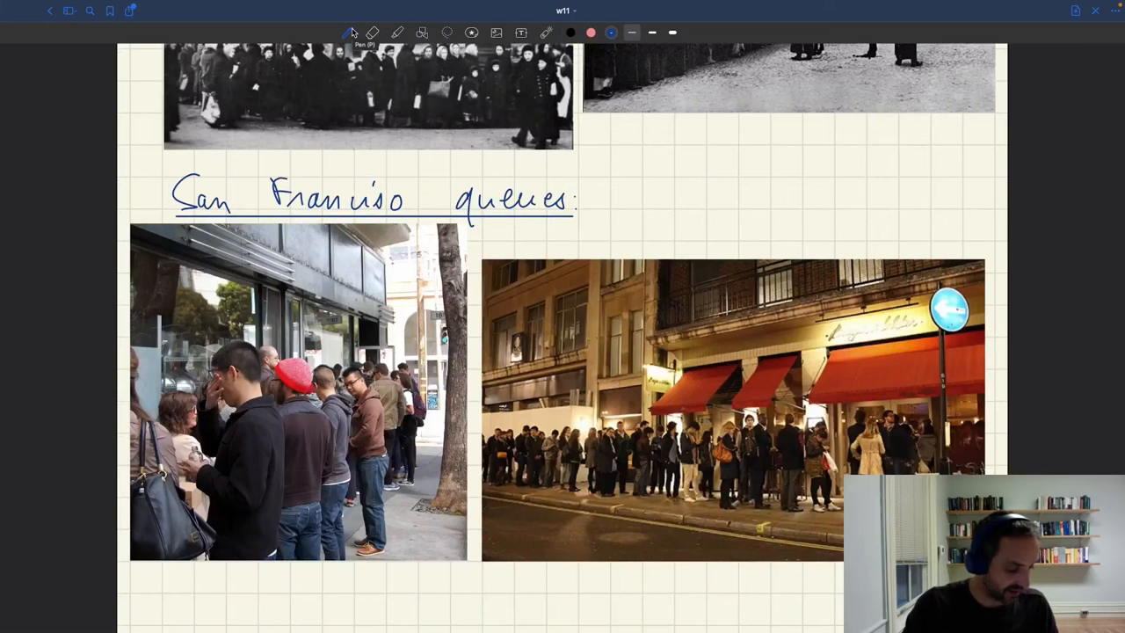
{"action": "scroll", "scroll_direction": "down", "scroll_amount": 3}
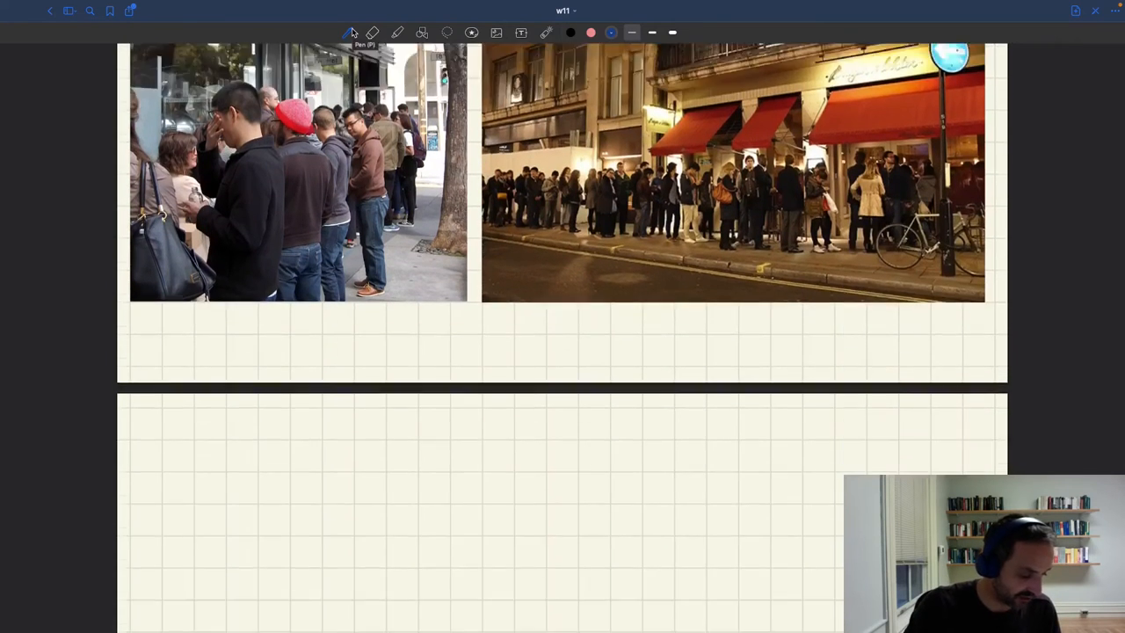
{"action": "scroll", "scroll_direction": "down", "scroll_amount": 3}
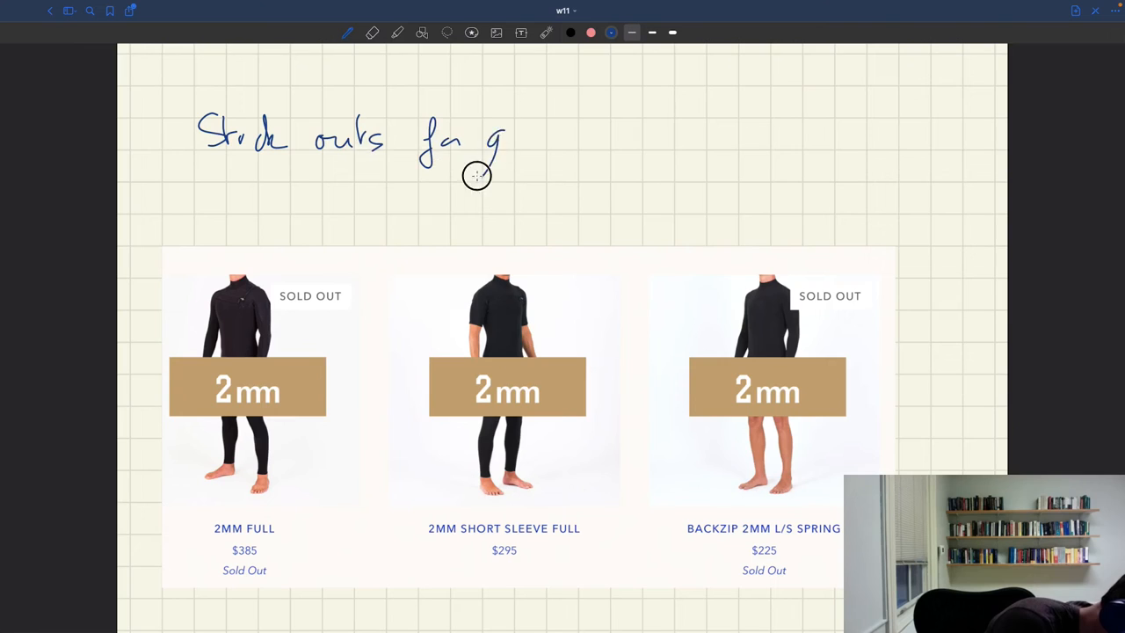
Finish the 'Stock outs for goods' caption and outline the Sold Out labels
{"action": "left_click_drag", "start_coordinate": [477, 175], "coordinate": [569, 136]}
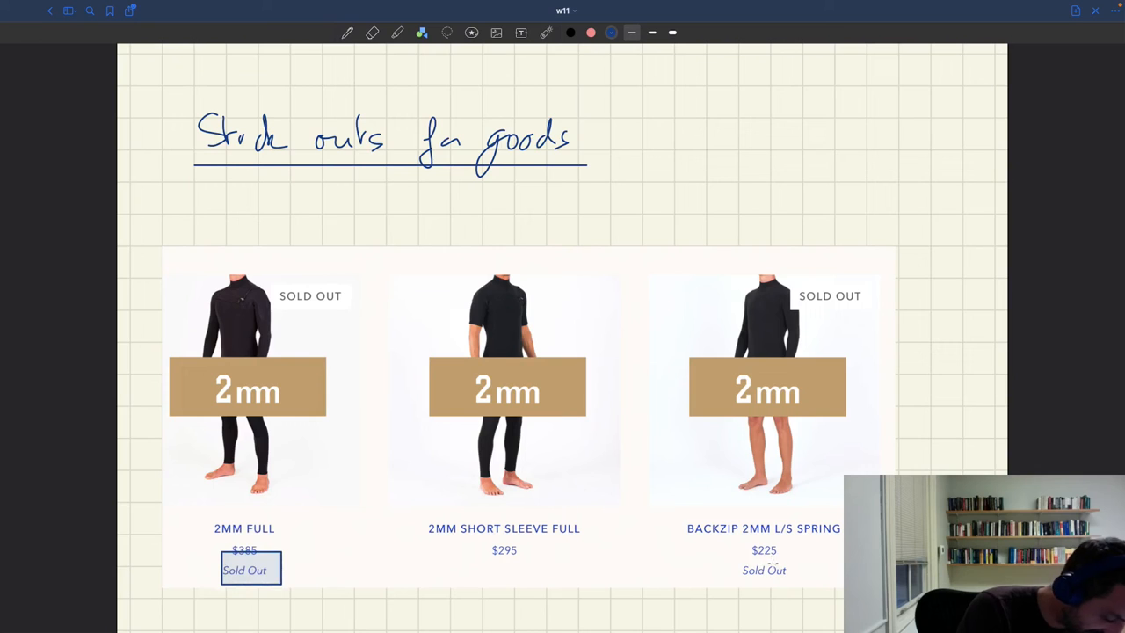
{"action": "left_click_drag", "start_coordinate": [730, 569], "coordinate": [804, 569]}
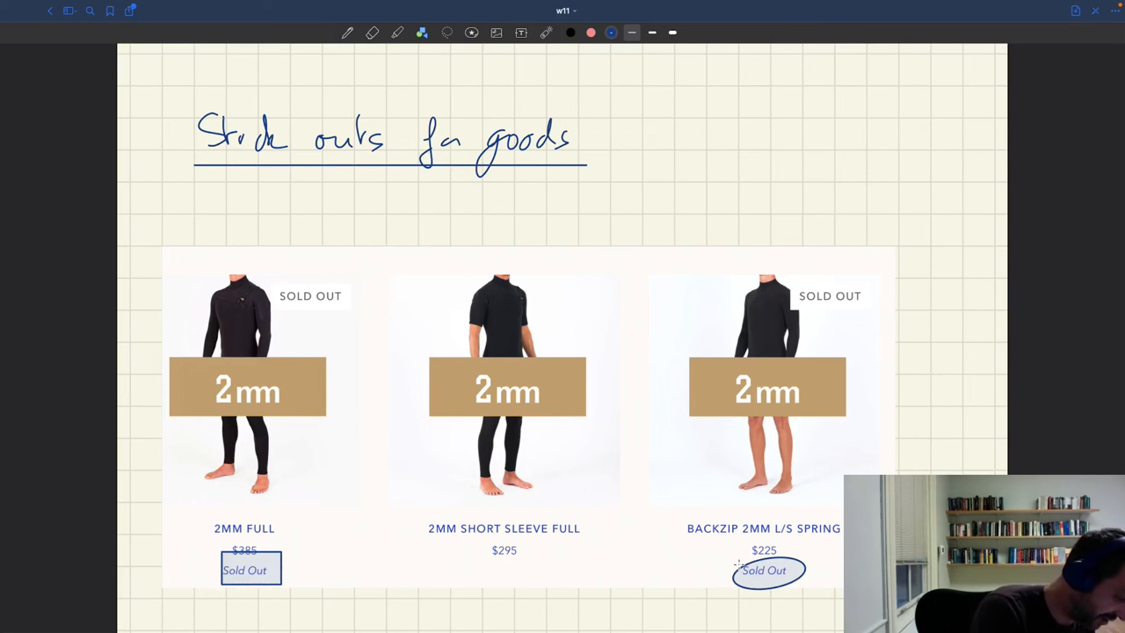